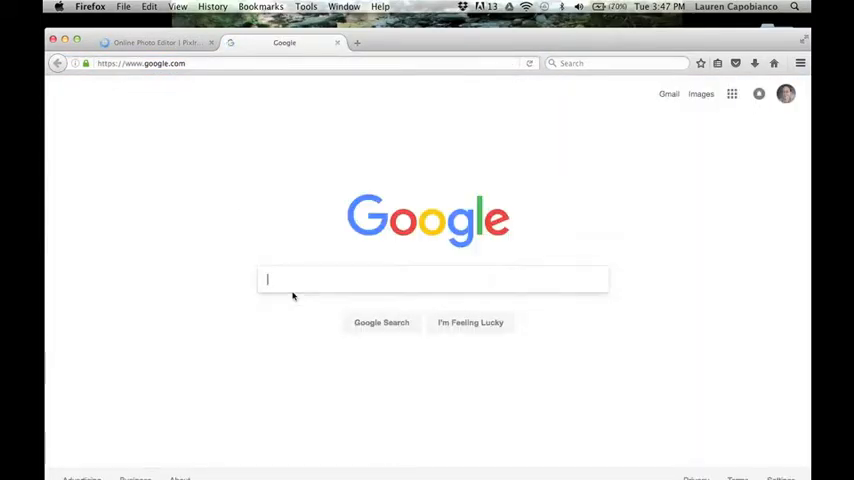
Search Google Images for 'swirling clock' and open the black-and-white spiral clock preview
text(swirling clock)
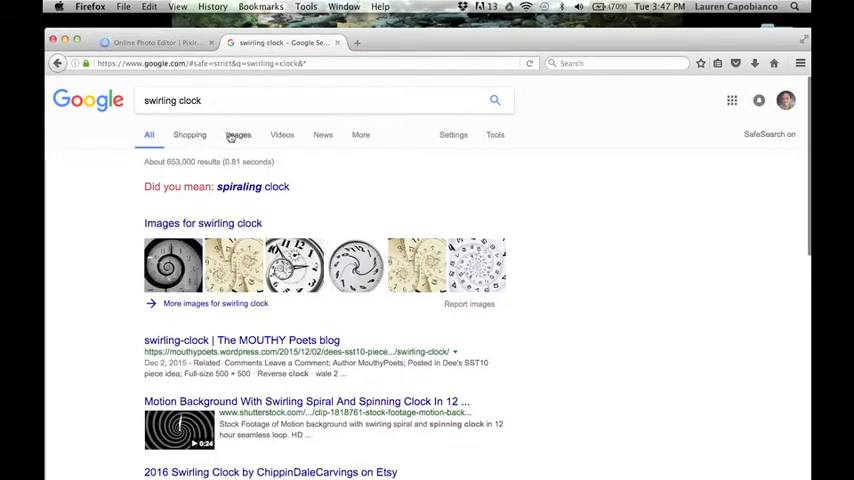
click(238, 134)
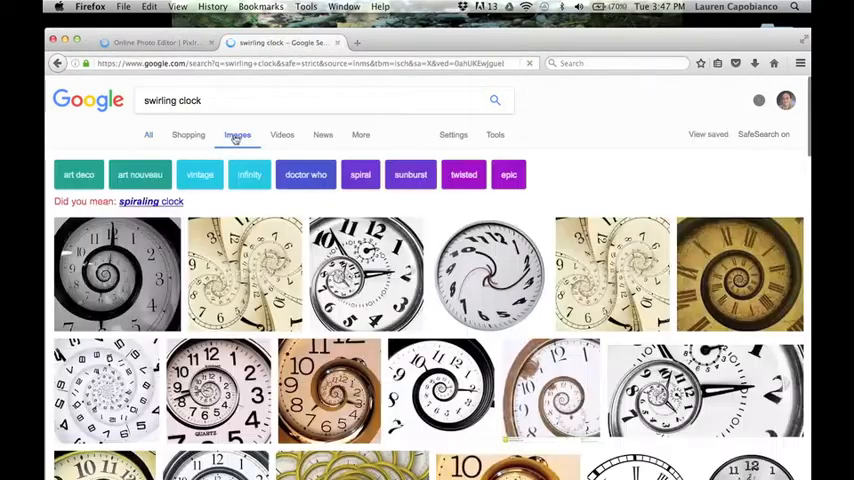
mouse_move(490, 270)
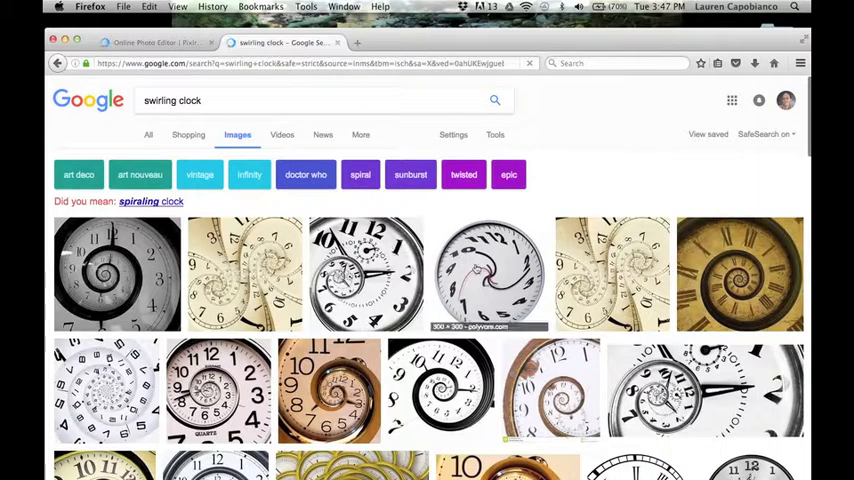
scroll(down, 3)
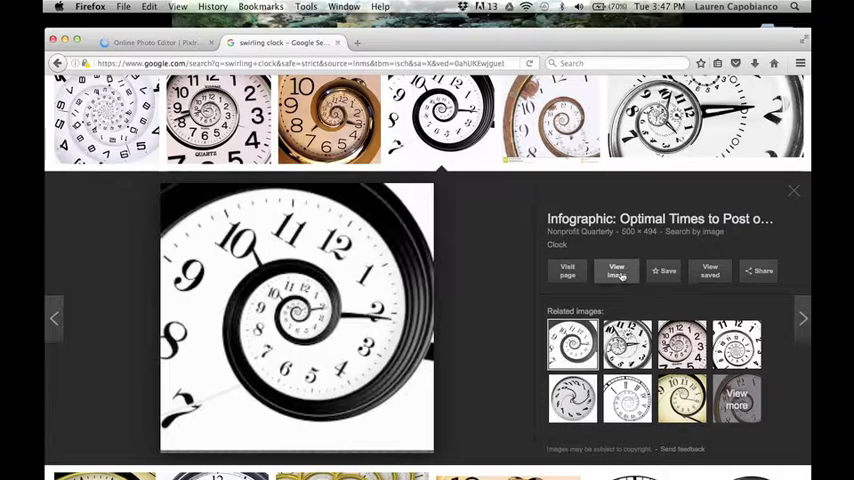
click(616, 270)
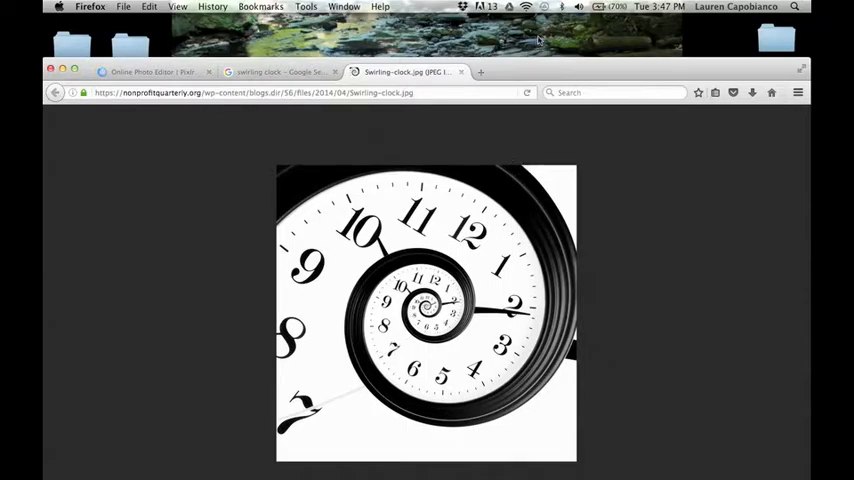
mouse_move(506, 184)
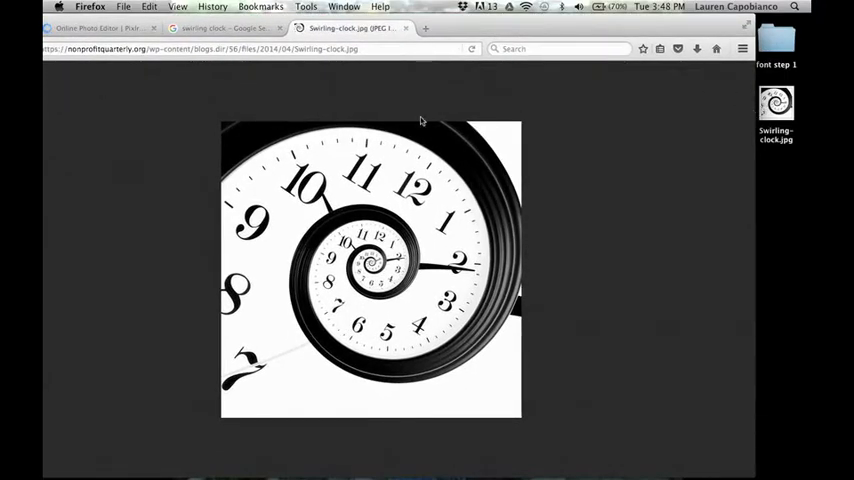
Close the saved clock picture's tab and return to the poster in the Pixlr Editor tab
click(225, 27)
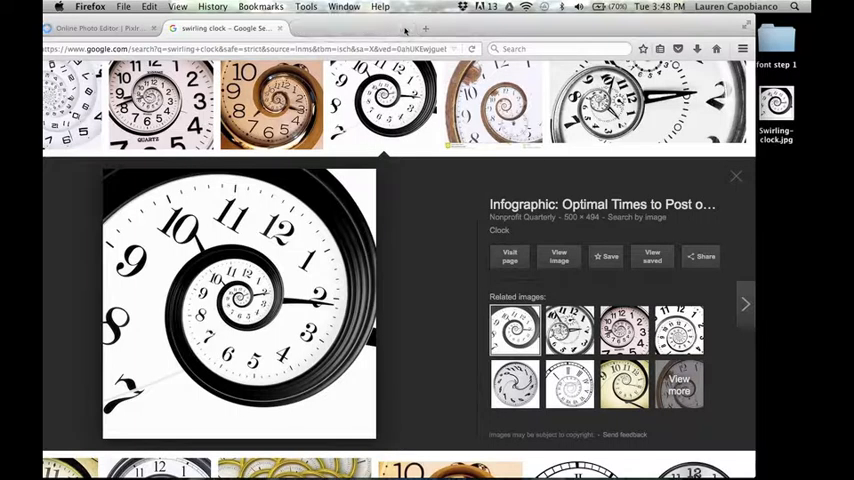
click(100, 28)
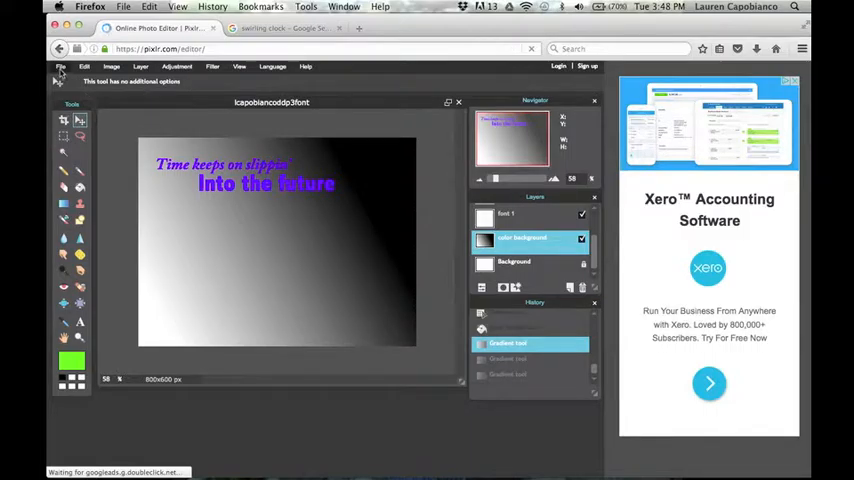
Open Swirling-clock.jpg from the Desktop as a separate image document
click(61, 66)
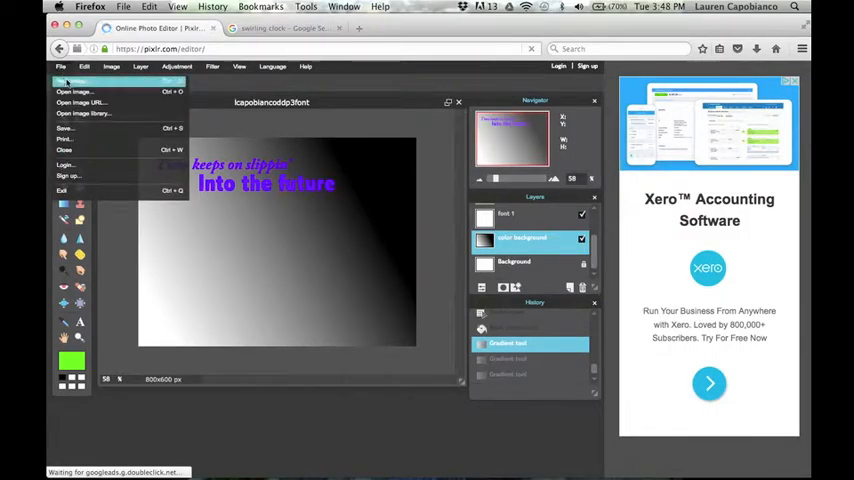
mouse_move(82, 102)
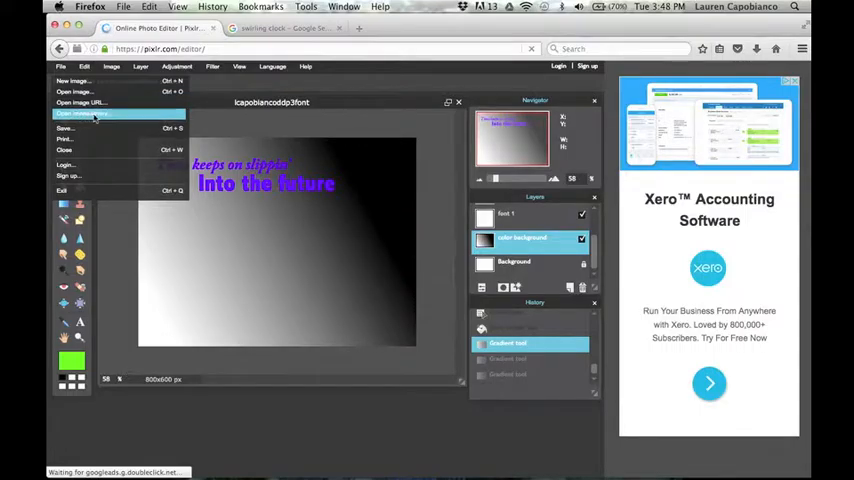
mouse_move(72, 92)
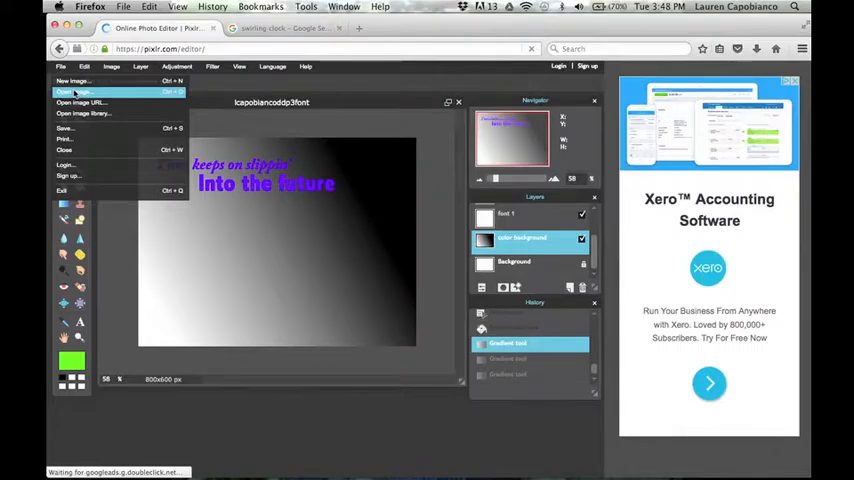
click(75, 91)
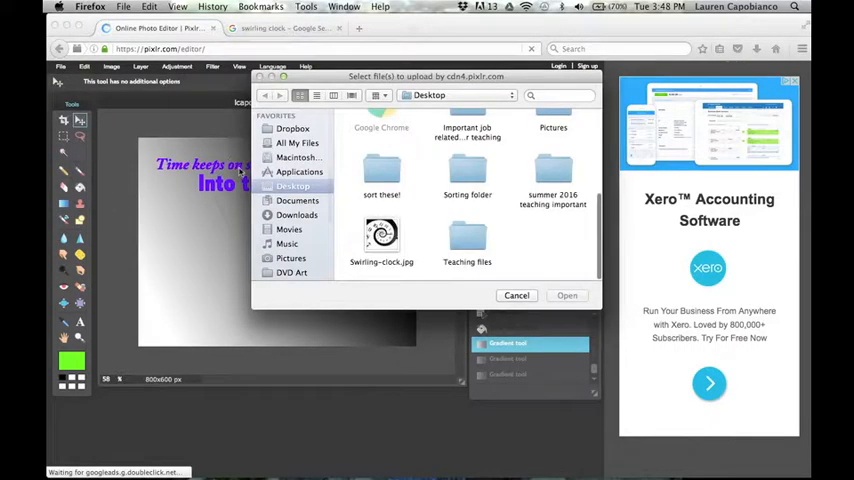
click(381, 235)
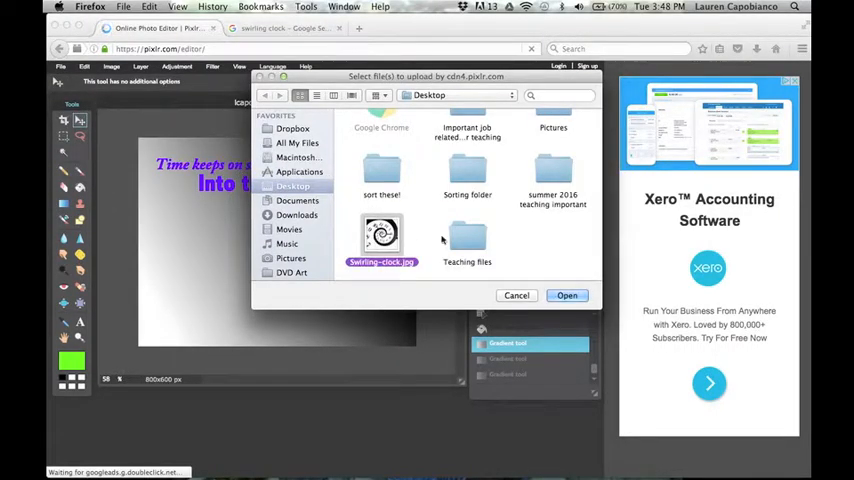
click(566, 295)
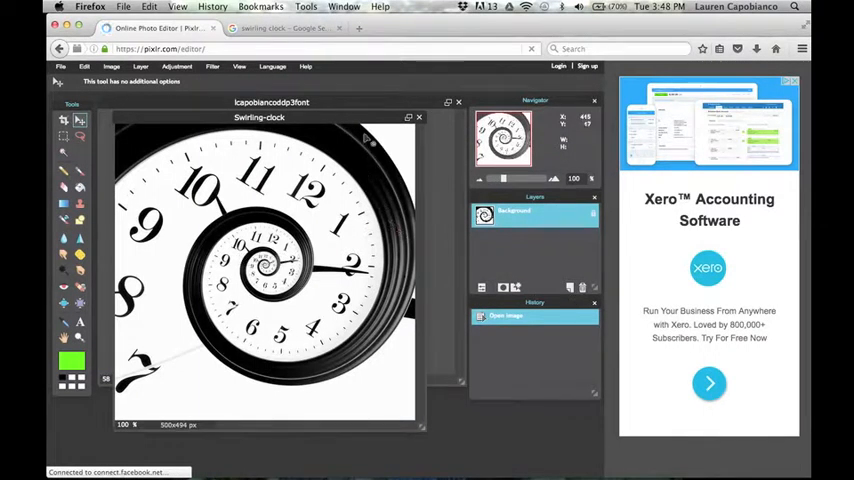
Select all of the swirling clock image and copy it to the clipboard
drag(271, 117, 271, 148)
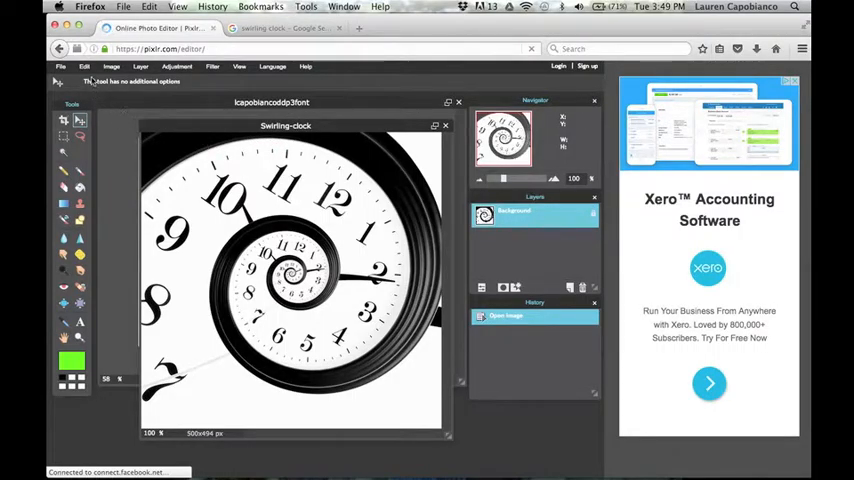
click(84, 67)
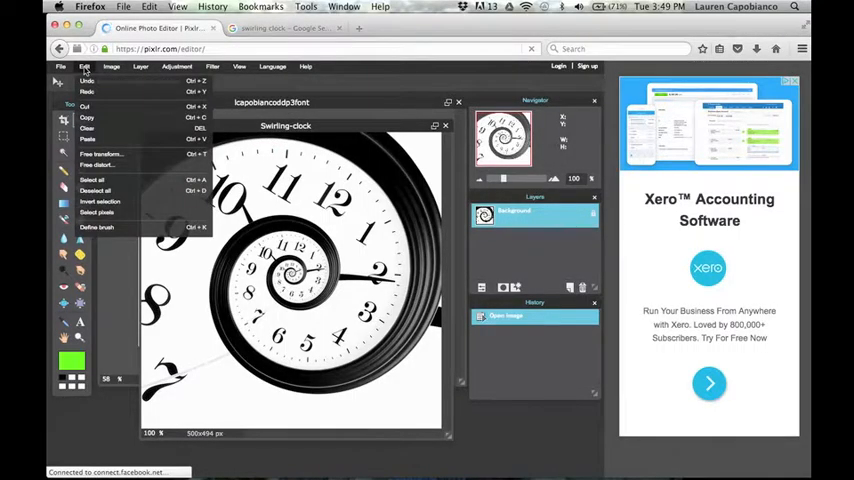
mouse_move(103, 180)
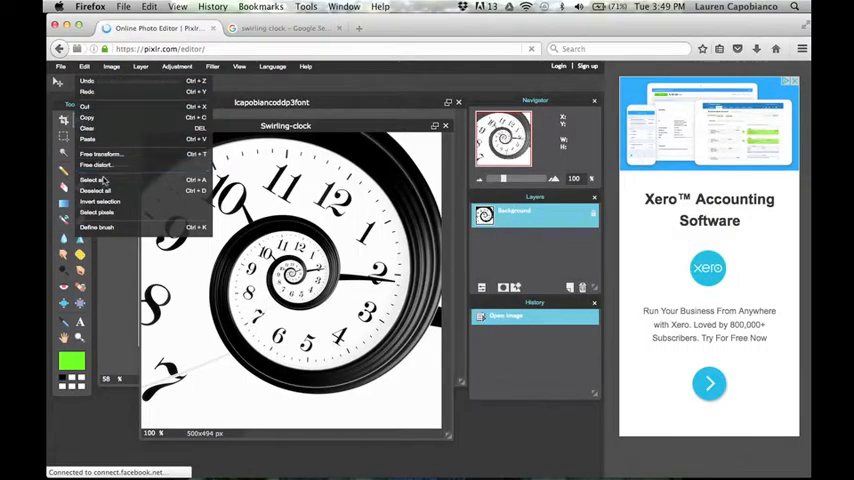
click(89, 179)
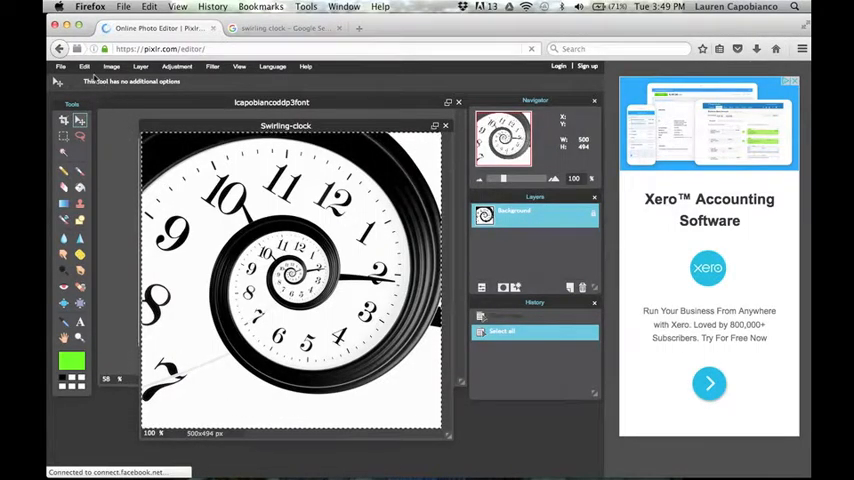
click(84, 66)
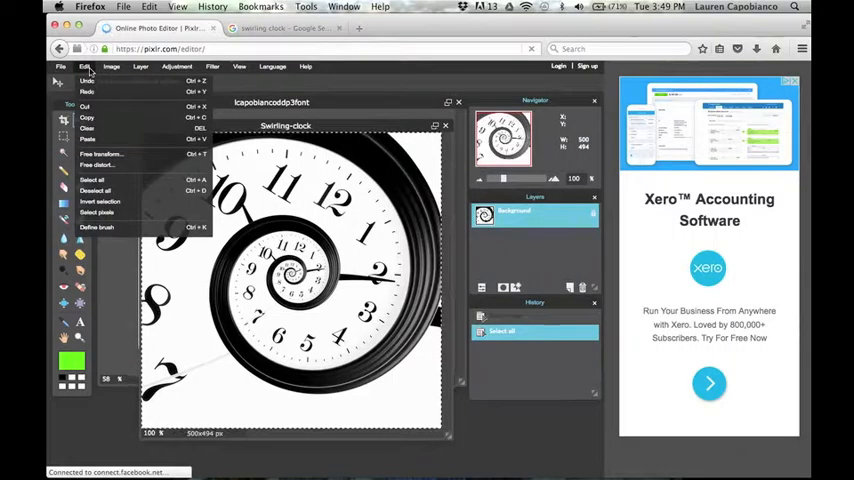
click(86, 117)
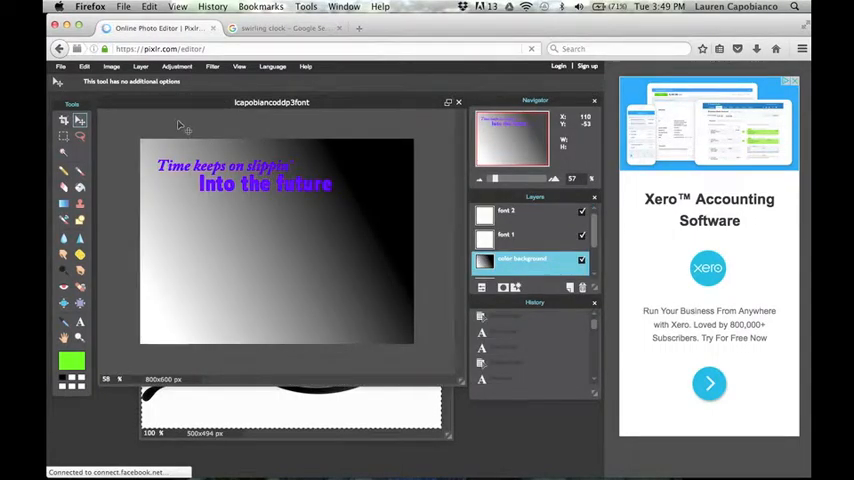
Paste the copied clock into the poster as a new layer beneath the purple text
click(85, 67)
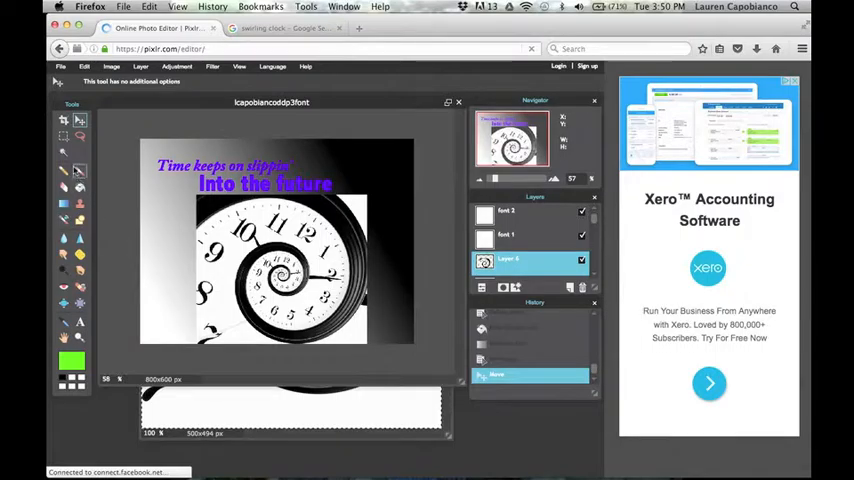
mouse_move(63, 153)
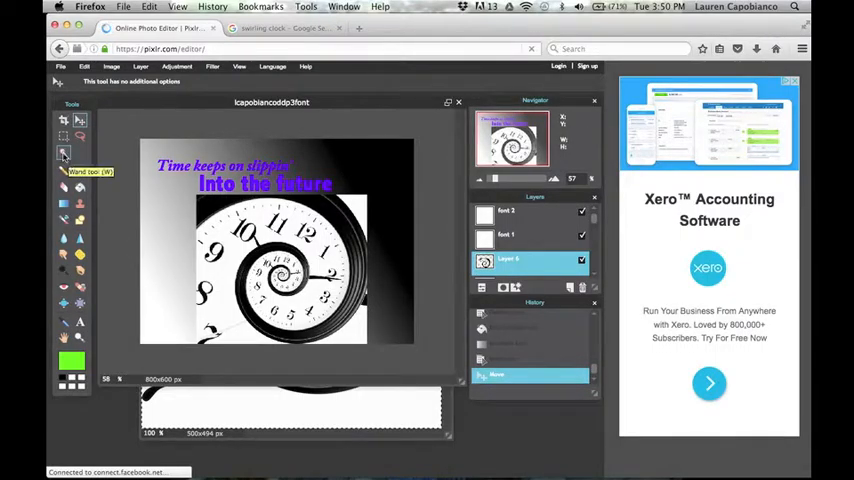
Select the clock layer's white background with the Magic Wand for clearing
click(63, 153)
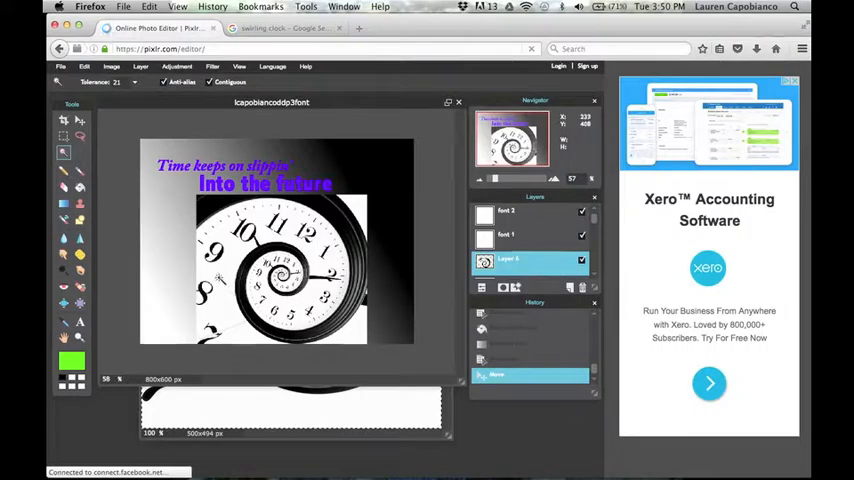
click(270, 270)
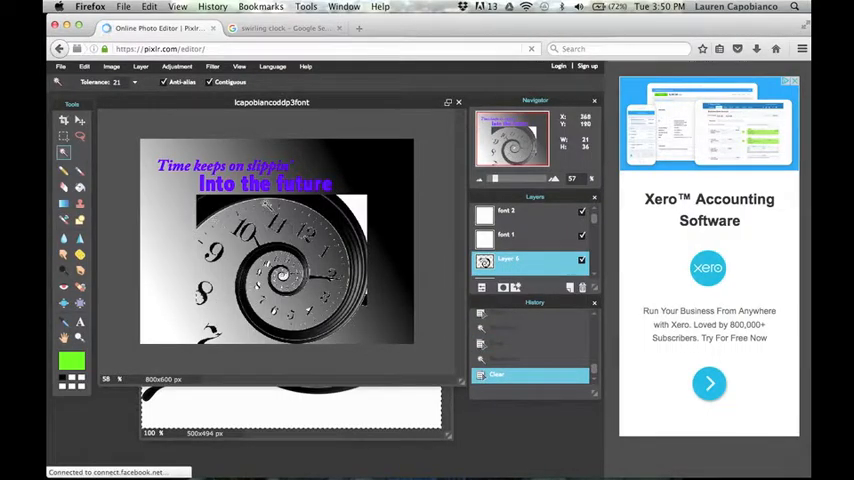
mouse_move(434, 213)
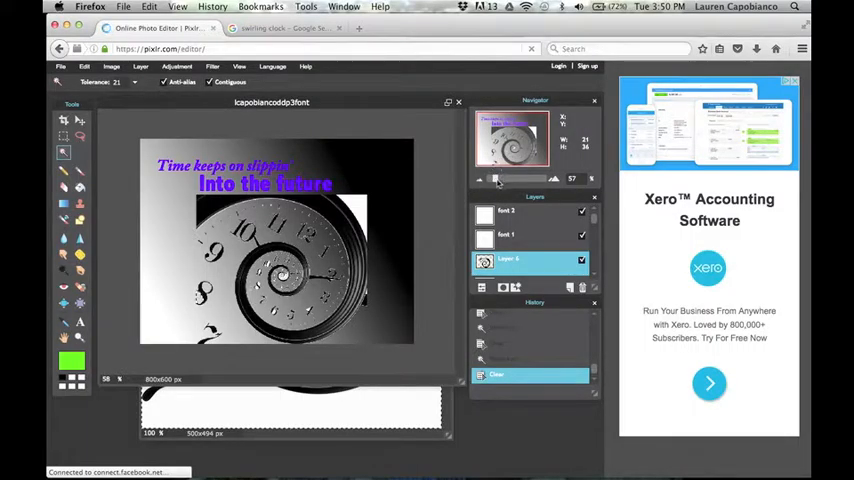
Zoom in on the clock and wand-select the leftover white specks along its edge
drag(510, 178, 575, 178)
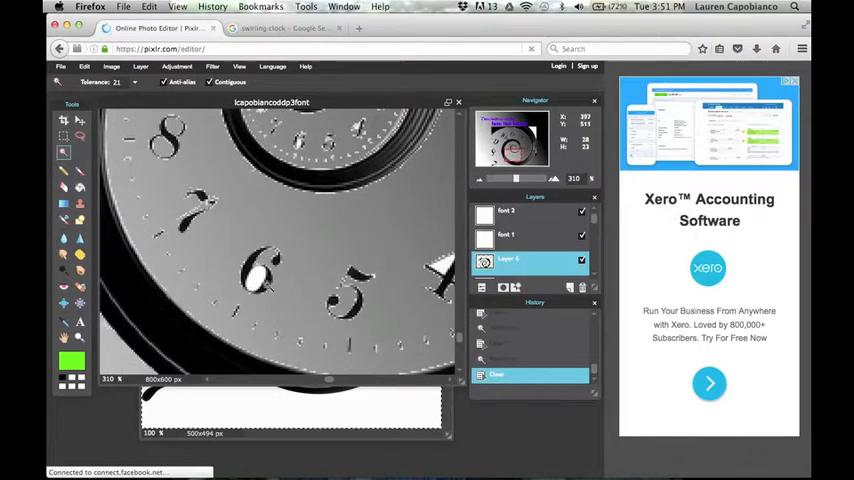
click(258, 280)
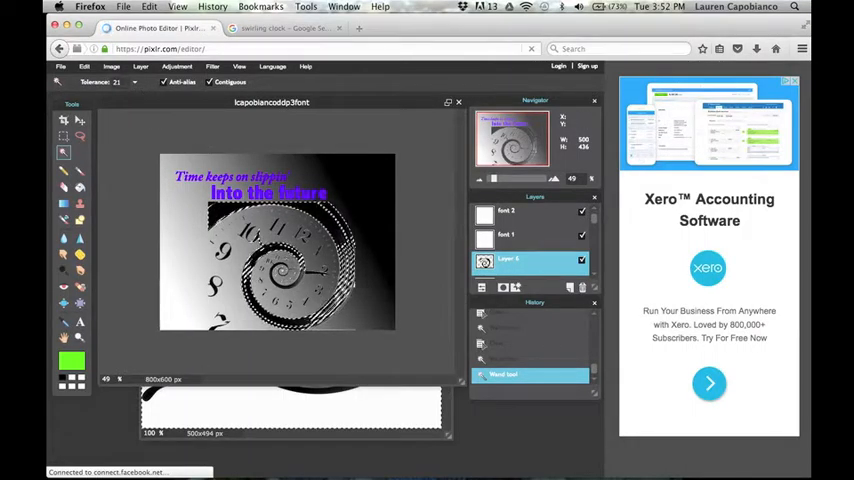
Undo the stray wand selection and deselect everything, ready to move the clock layer
click(84, 66)
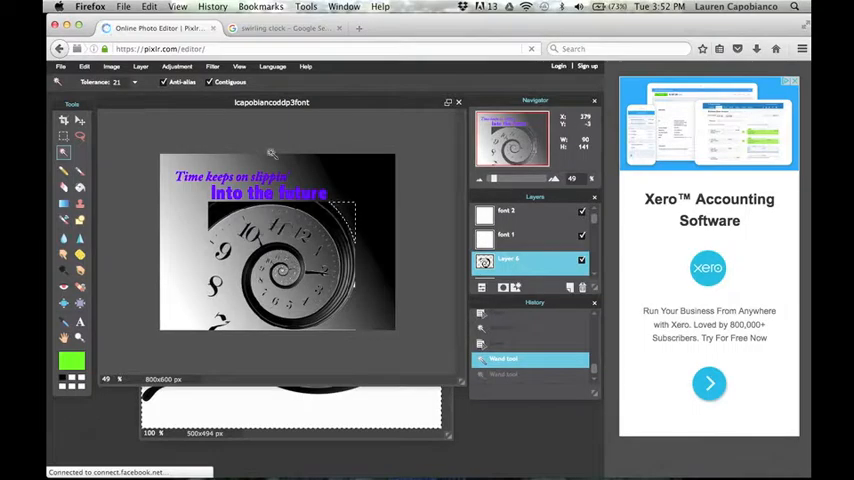
mouse_move(368, 218)
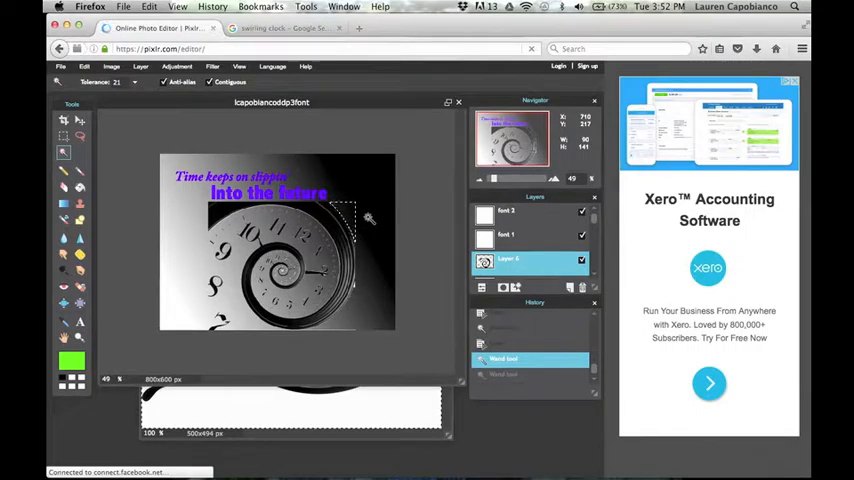
mouse_move(352, 243)
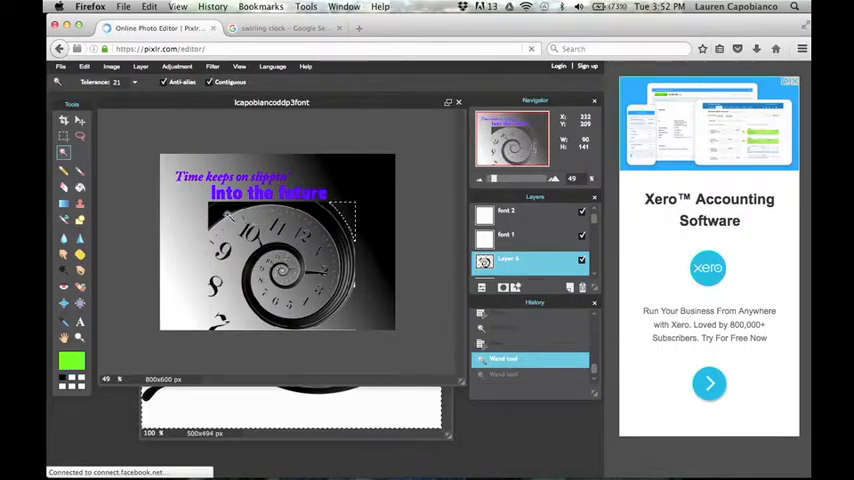
click(84, 67)
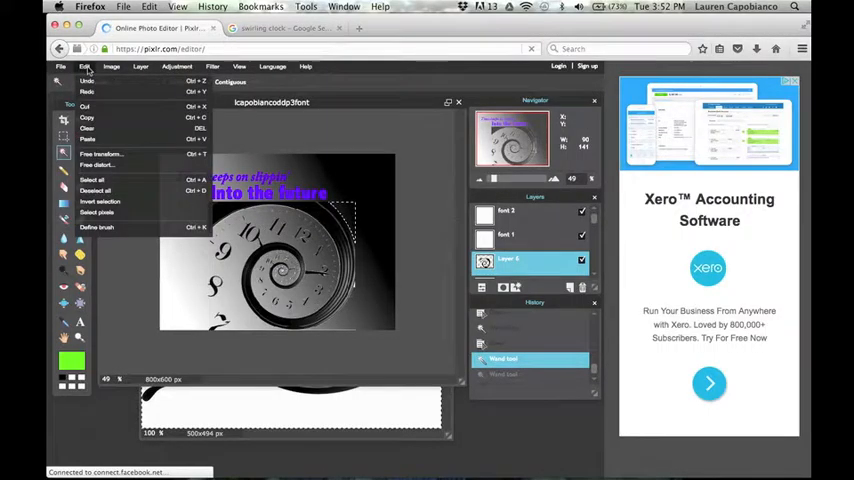
mouse_move(95, 190)
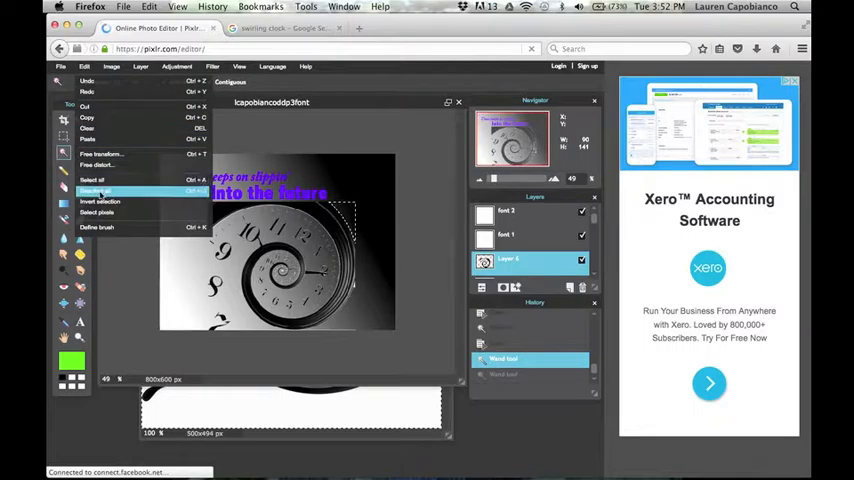
click(92, 193)
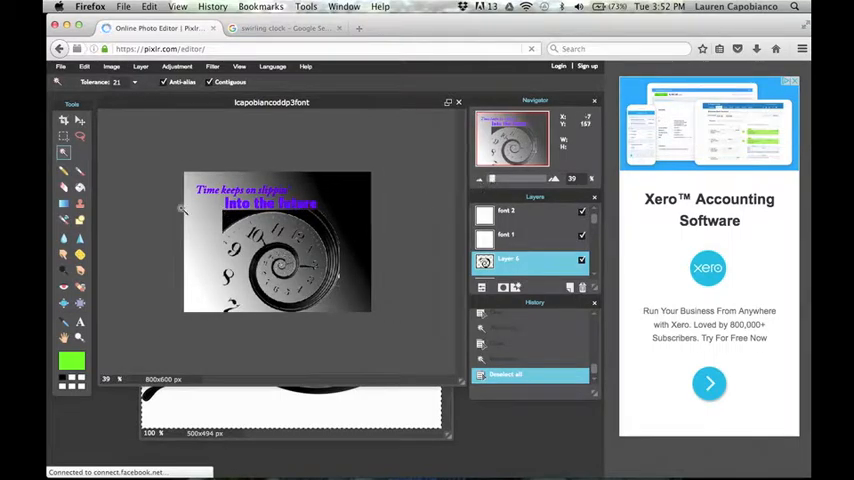
click(80, 121)
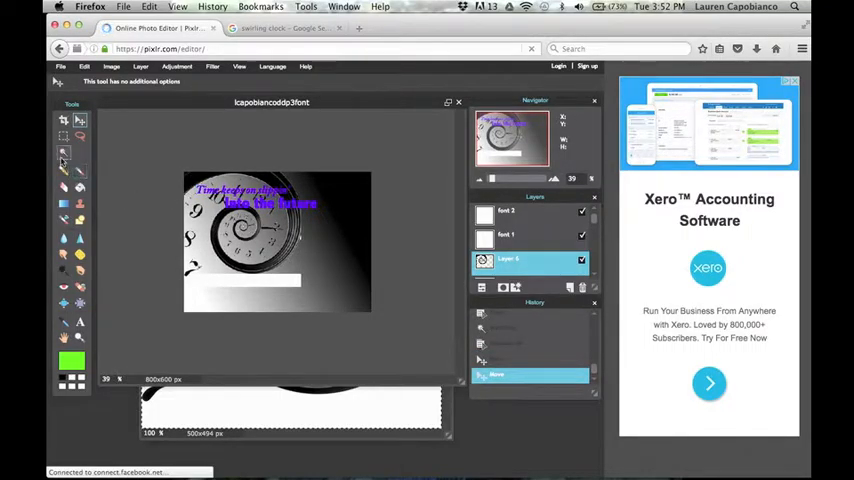
Wand-select the white strip left under the moved clock, then deselect everything again
click(63, 152)
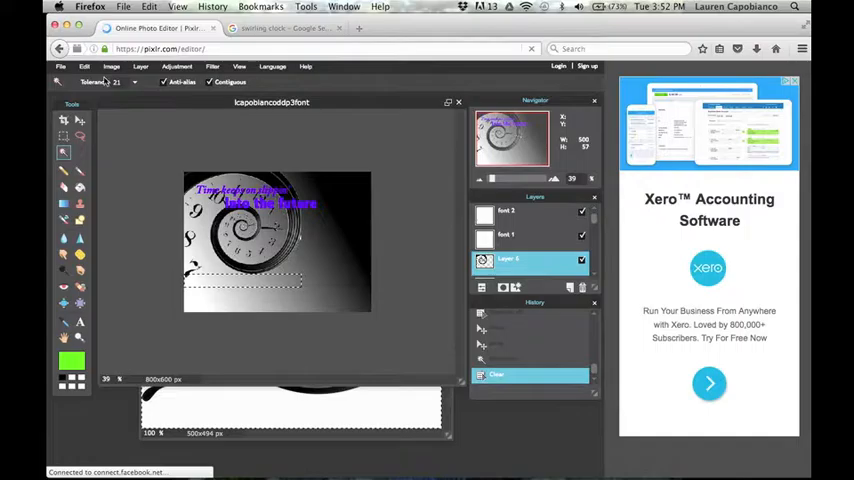
click(84, 66)
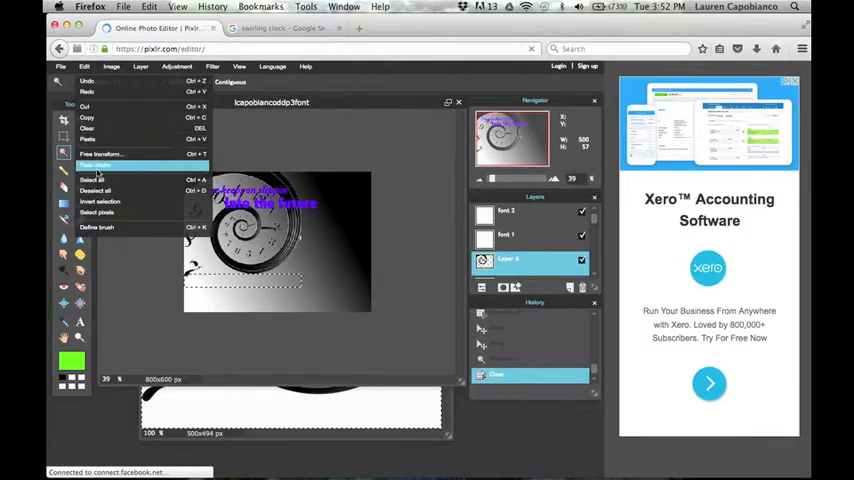
click(95, 190)
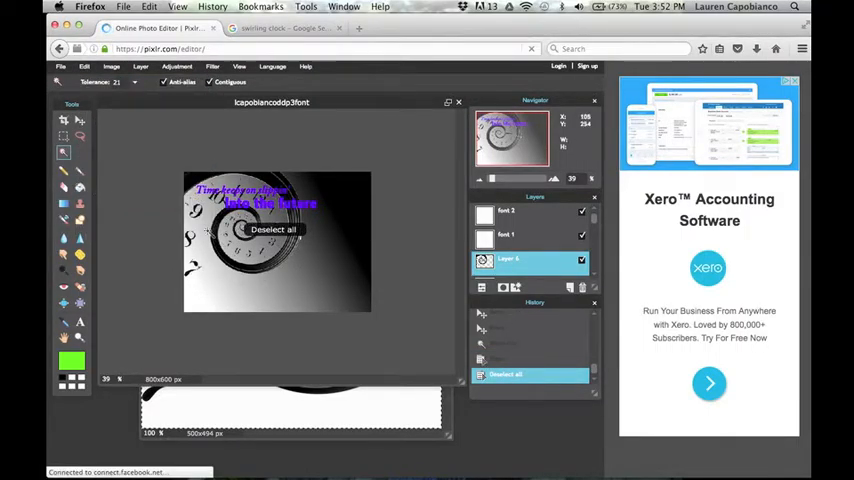